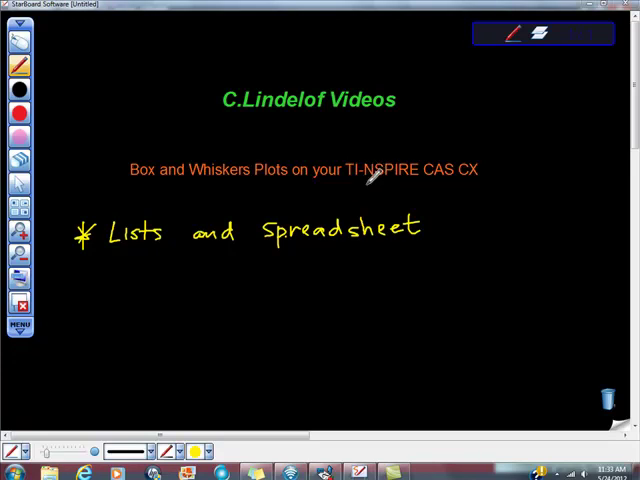
- Draw a yellow pen underline beneath 'TI-NSPIRE CAS CX' in the slide title
drag(345, 188, 480, 186)
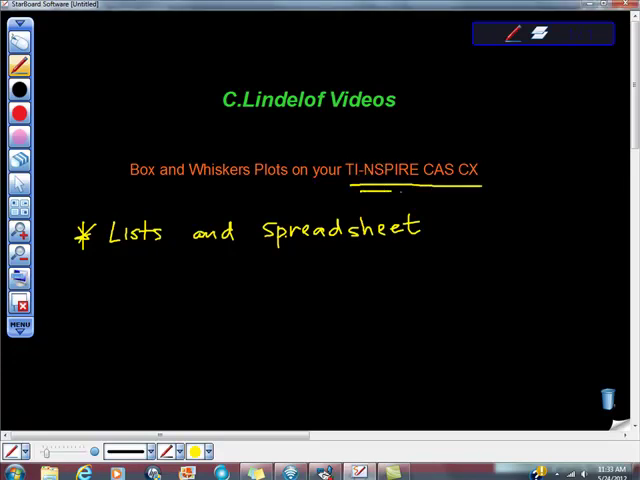
drag(355, 190, 485, 192)
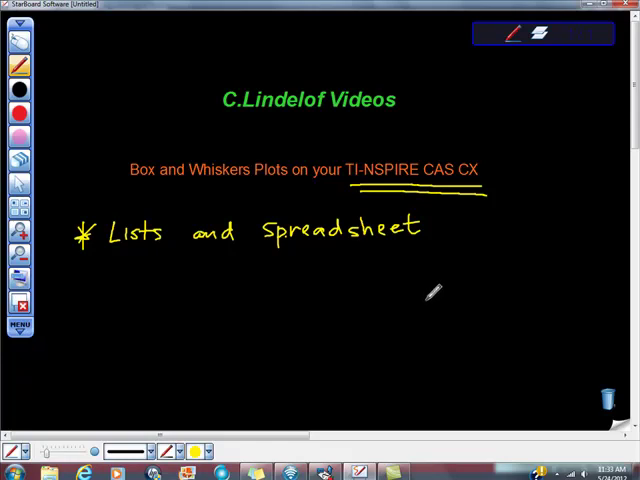
mouse_move(430, 295)
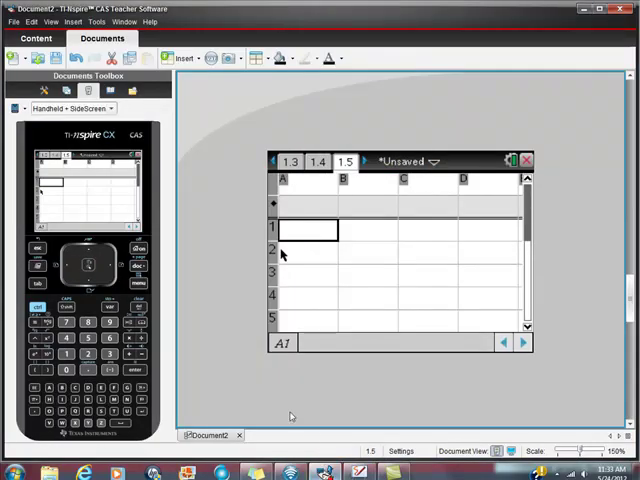
mouse_move(293, 196)
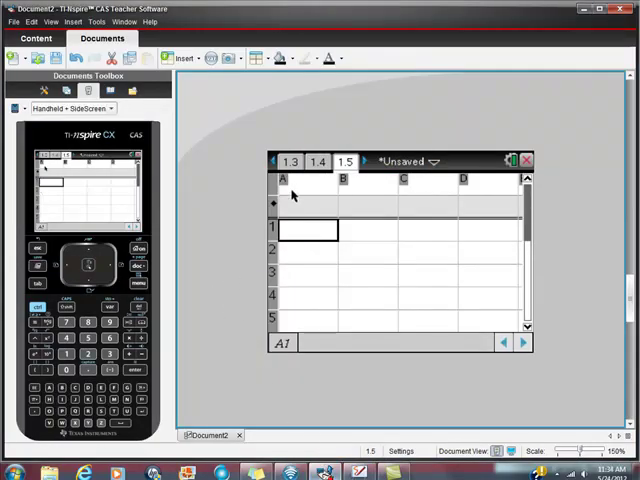
mouse_move(272, 183)
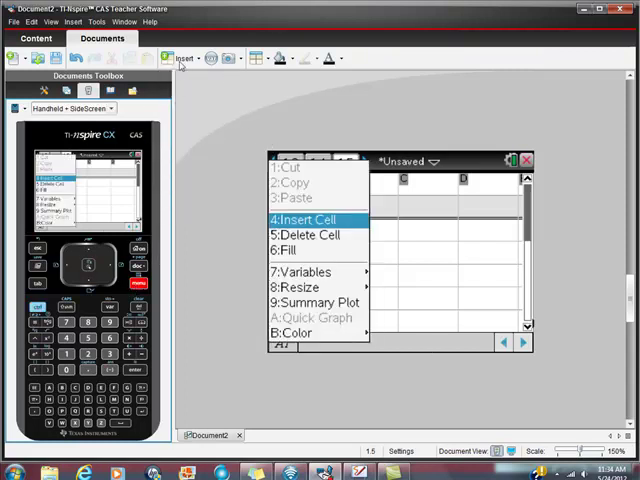
- Insert a new blank Lists & Spreadsheet page 1.6 into the document
click(301, 220)
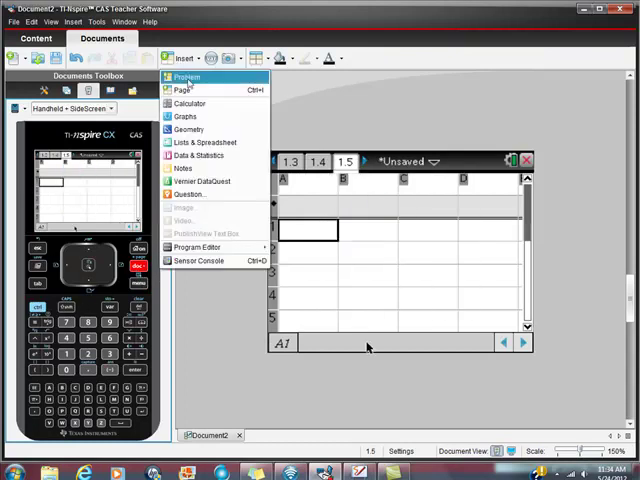
mouse_move(200, 142)
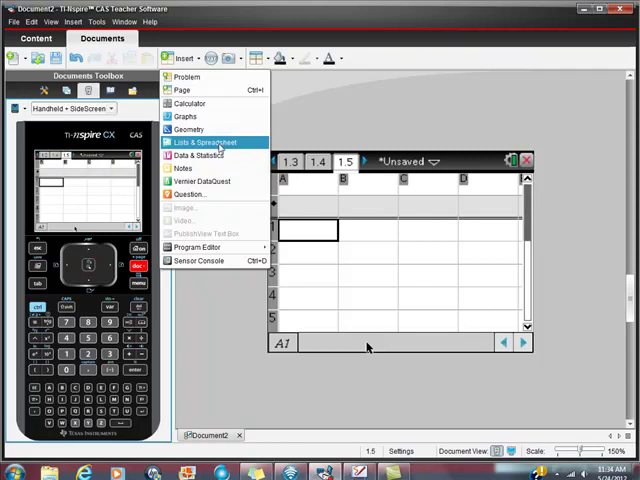
click(206, 142)
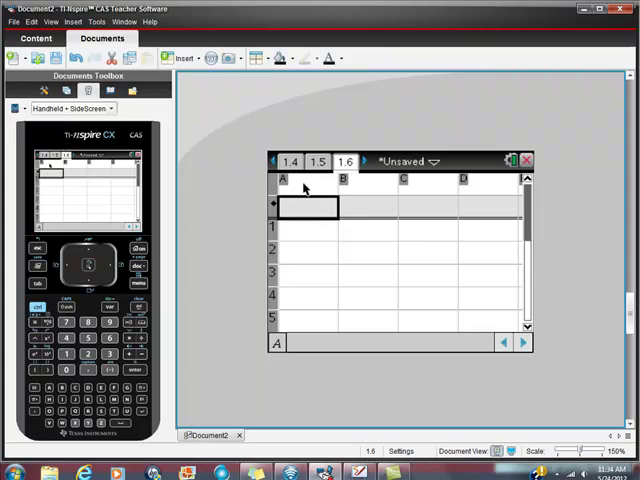
- Type 'berium' as the column A name on page 1.6 and confirm it
text(c)
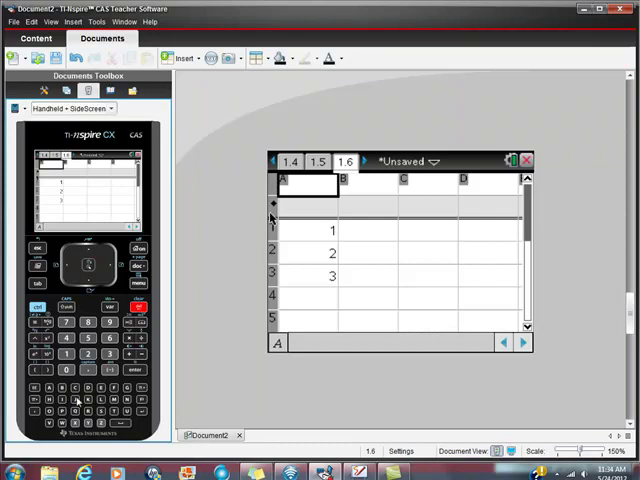
text(ber)
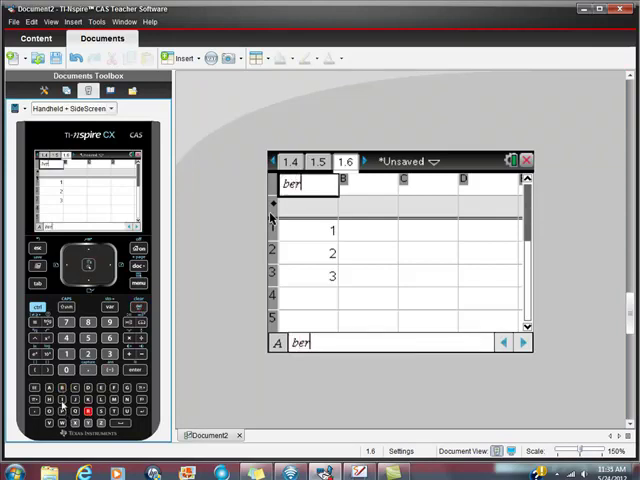
text(iu)
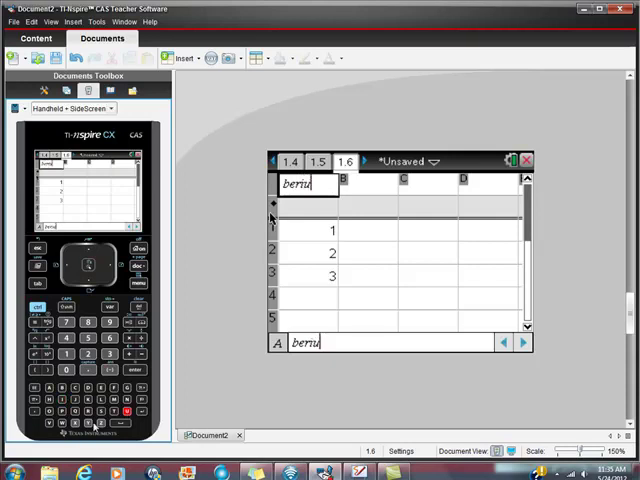
text(m)
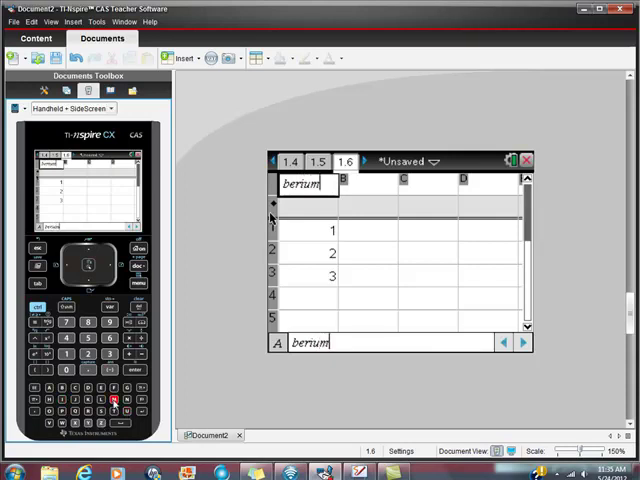
click(310, 230)
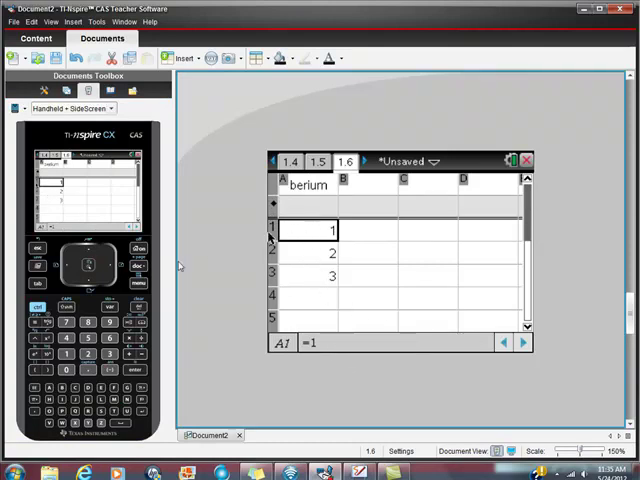
- Enter the first berium values, starting with 452, through 291 in row five
click(86, 278)
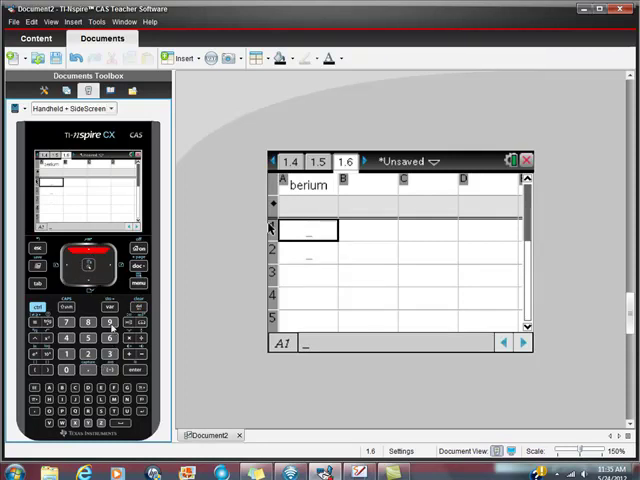
text(452)
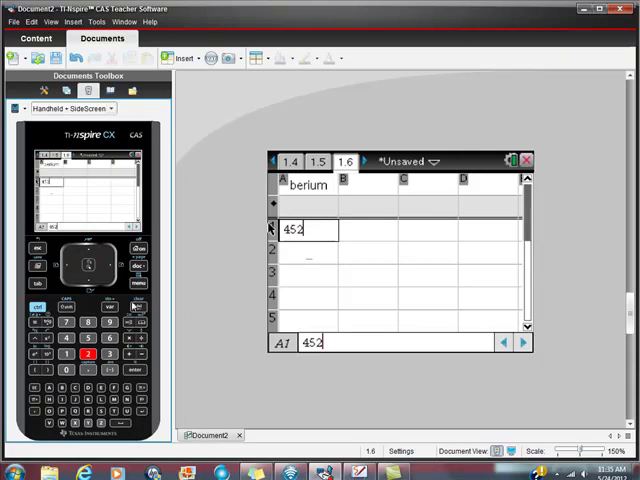
key(enter)
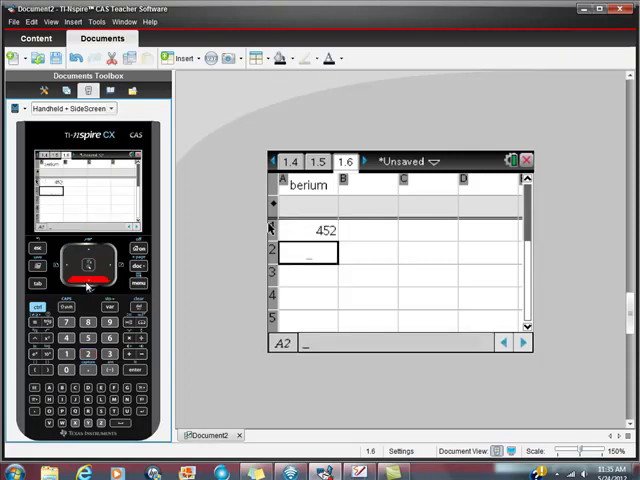
text(415)
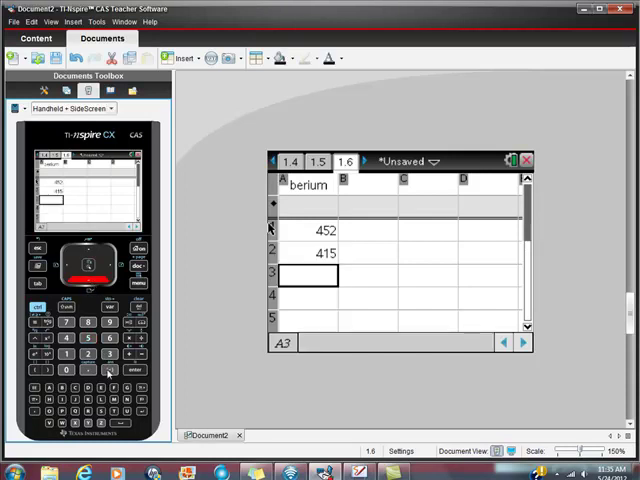
text(302)
click(308, 296)
text(300)
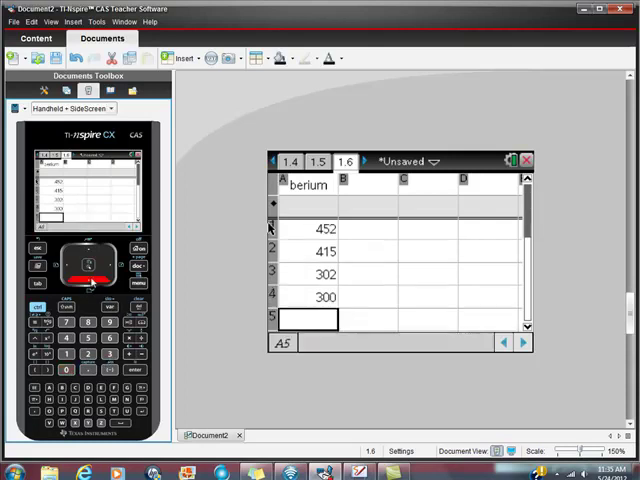
text(29)
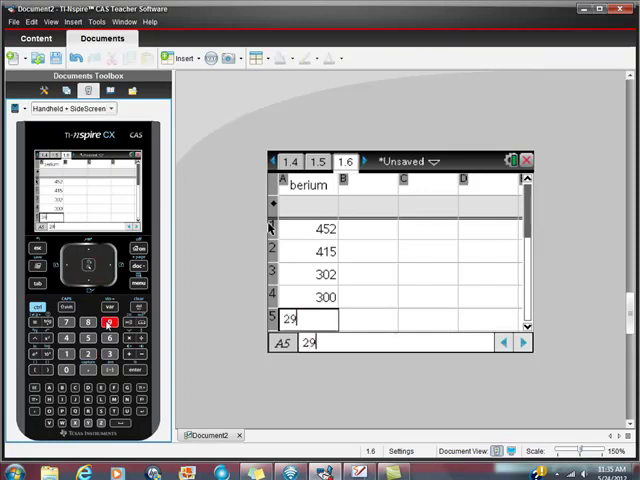
text(1)
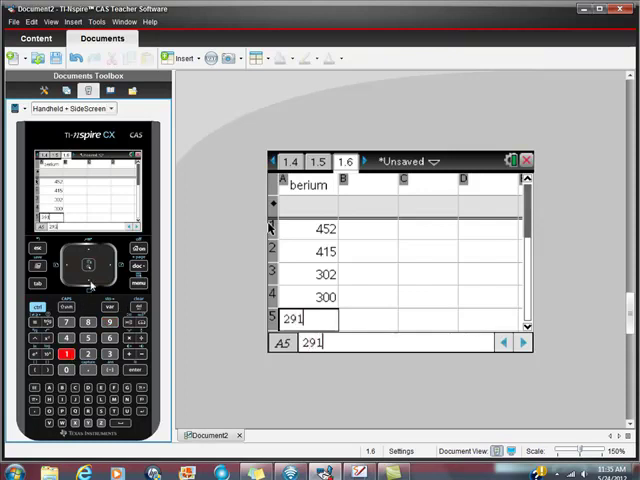
key(Enter)
text(27)
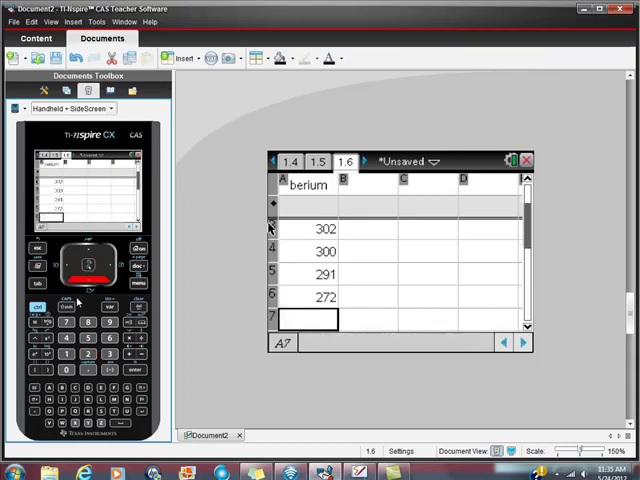
- Enter 217, 204 and 179 to reach row 10, ending on empty cell A11
text(258)
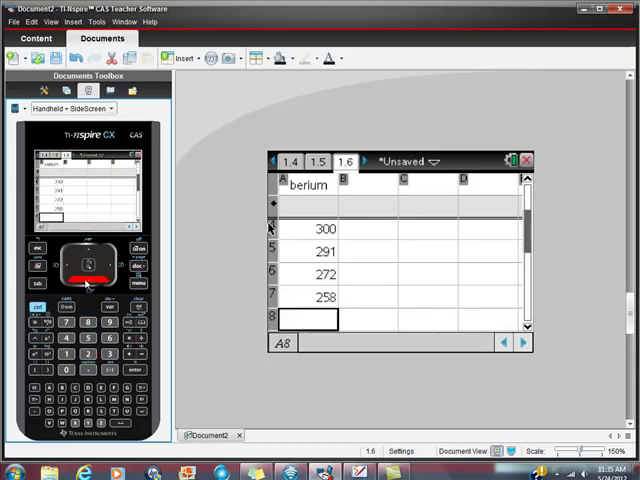
text(217)
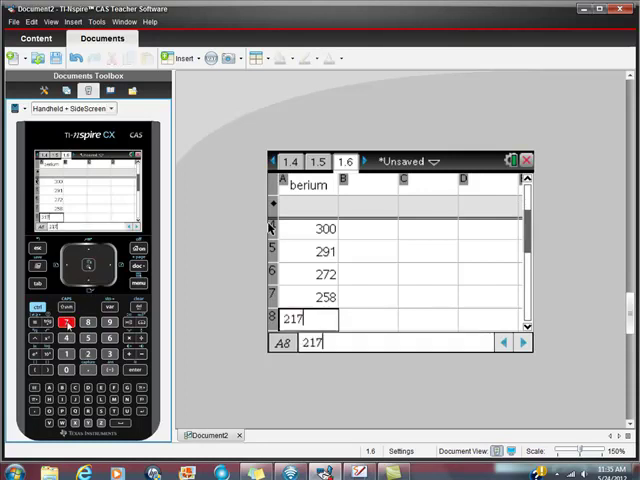
key(enter)
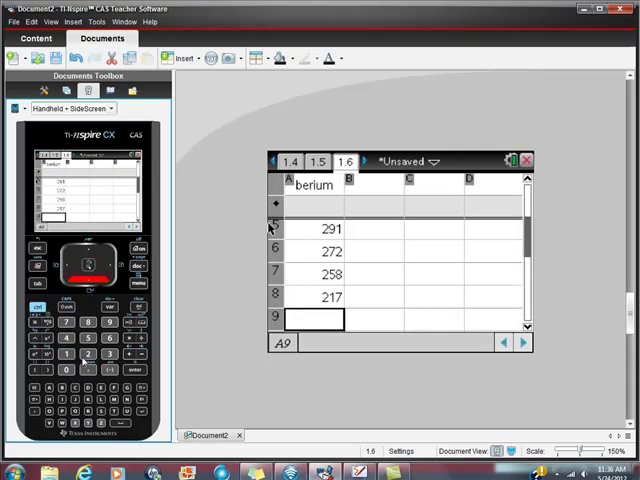
text(204)
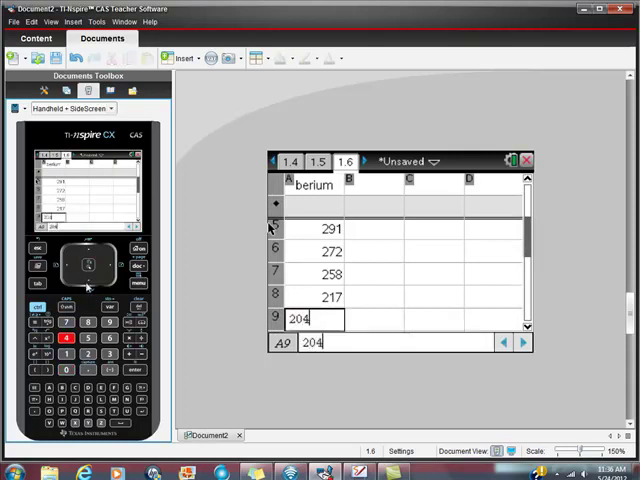
text(17)
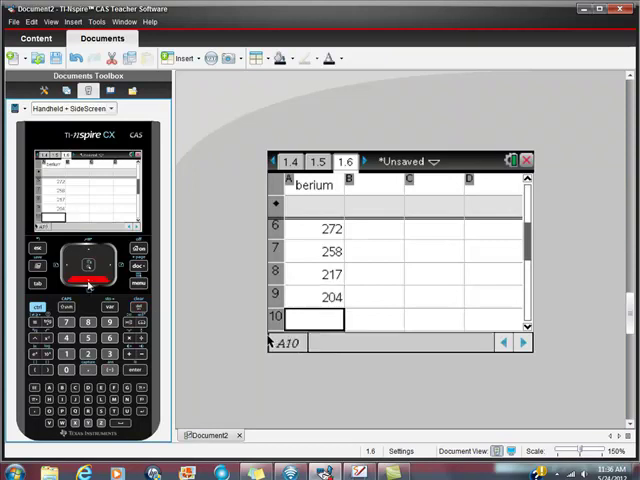
text(17)
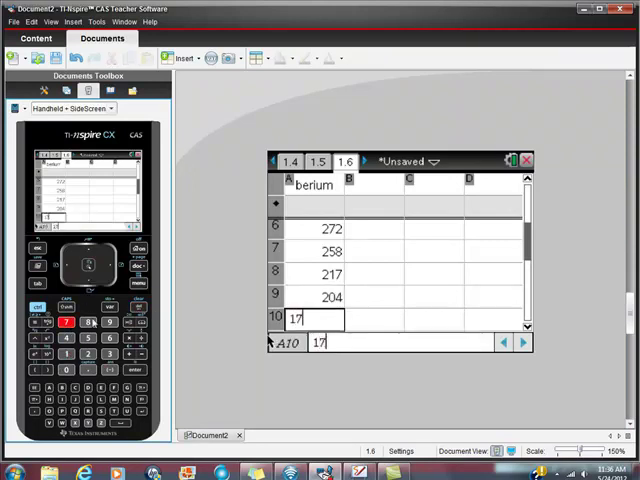
key(enter)
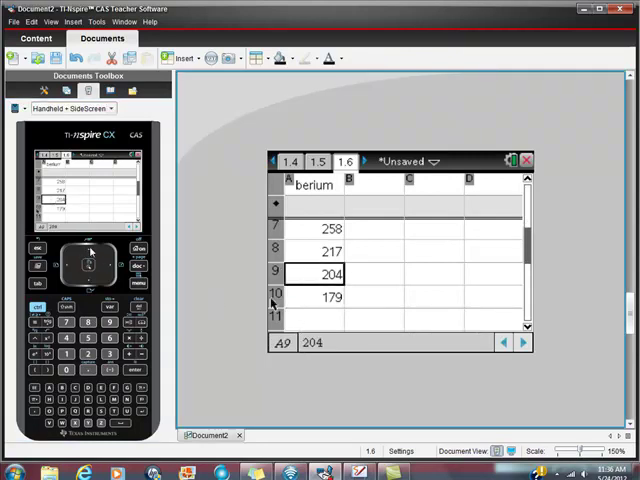
key(Down)
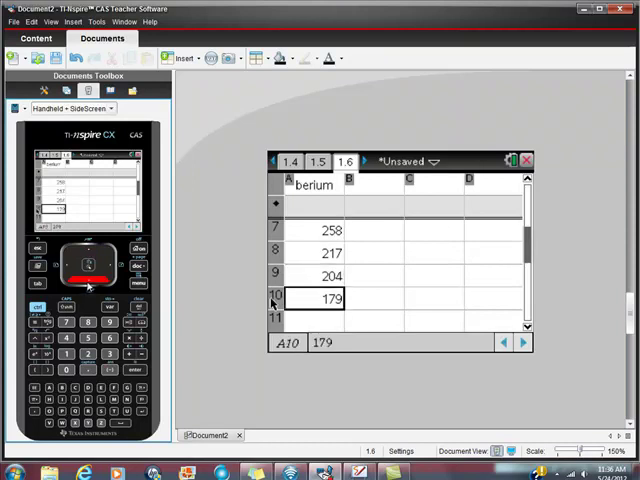
key(Down)
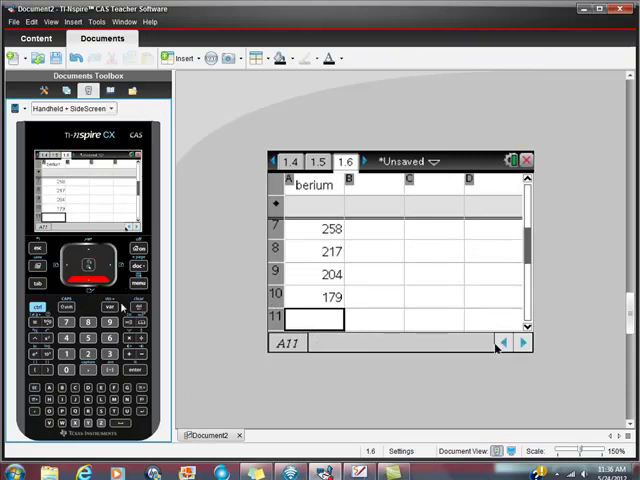
- Insert a statistics page and reach page 1.14 with the berium spreadsheet
click(183, 58)
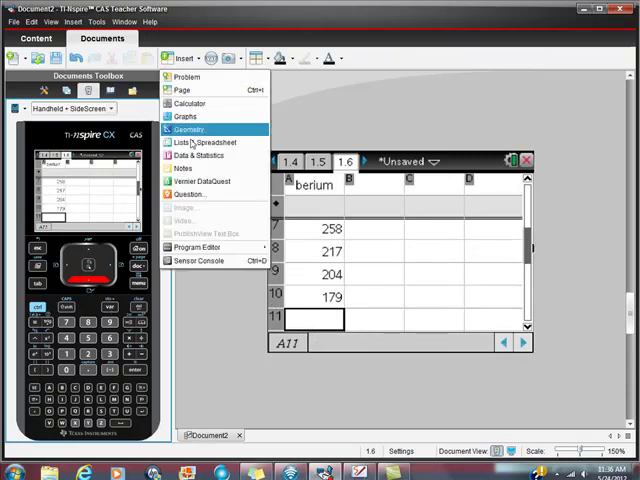
click(203, 156)
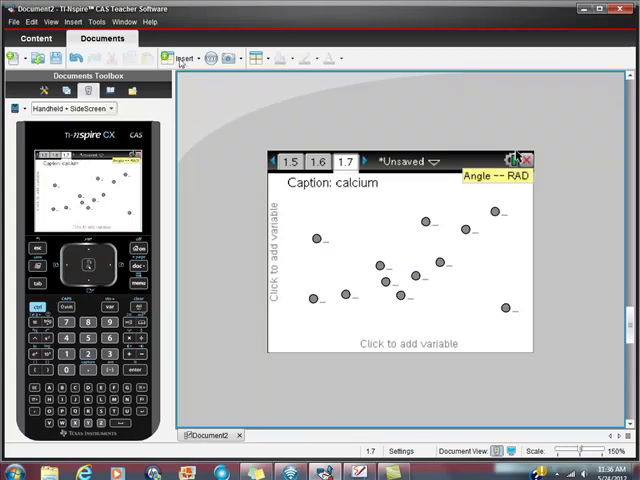
click(185, 58)
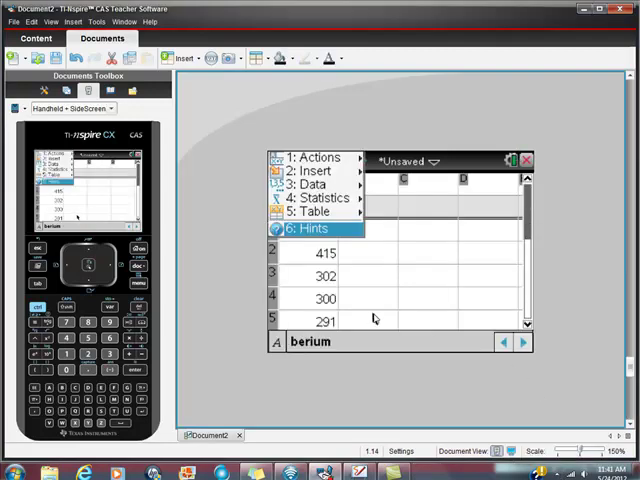
mouse_move(343, 298)
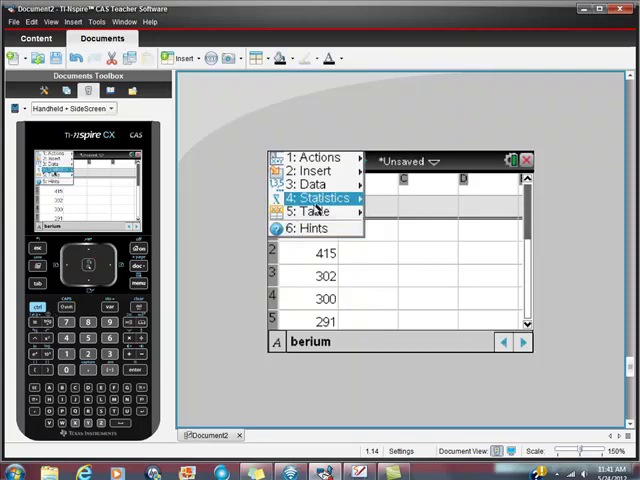
mouse_move(315, 186)
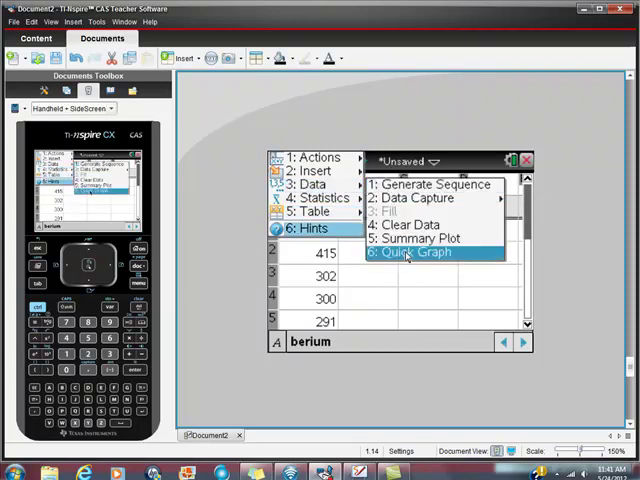
- Create a Quick Graph dot plot of the berium column beside the spreadsheet
click(409, 252)
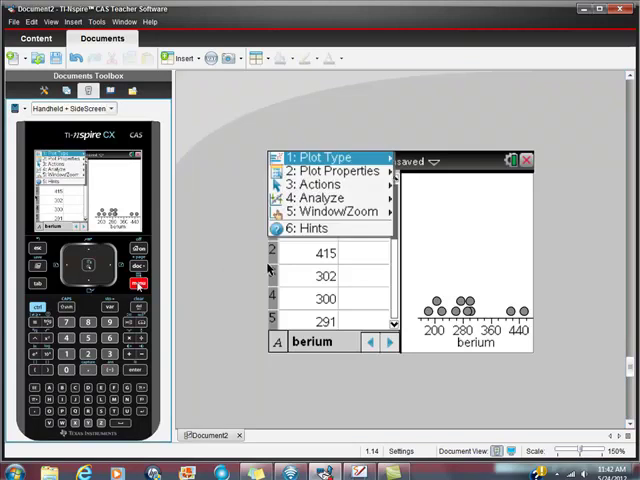
mouse_move(330, 171)
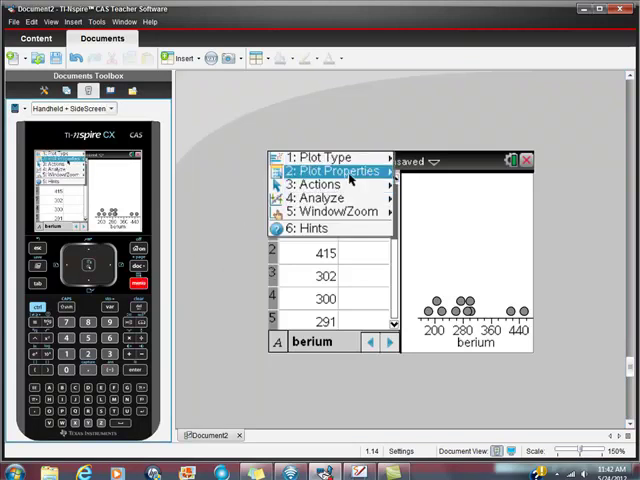
- Change the berium plot type from dot plot to frequency histogram
click(328, 157)
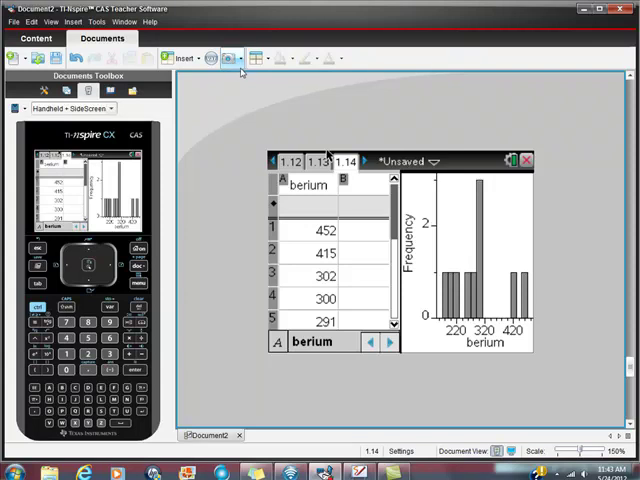
mouse_move(193, 225)
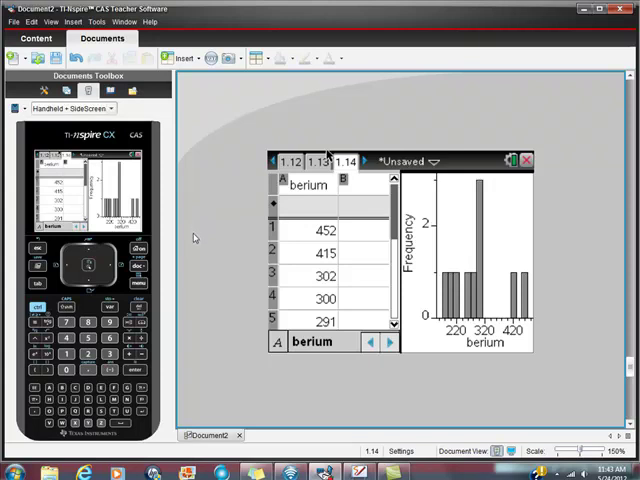
mouse_move(285, 381)
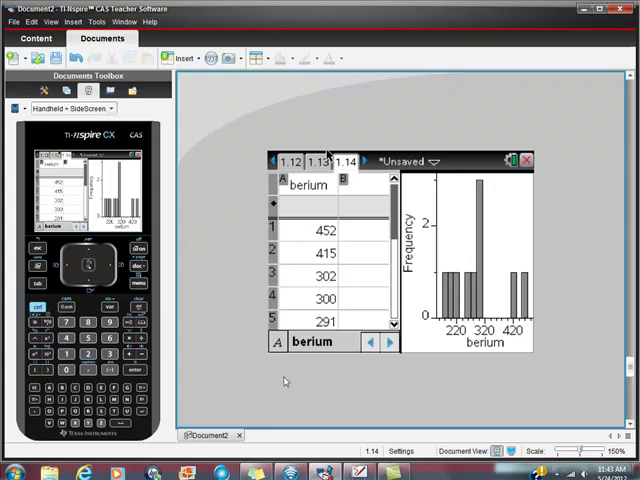